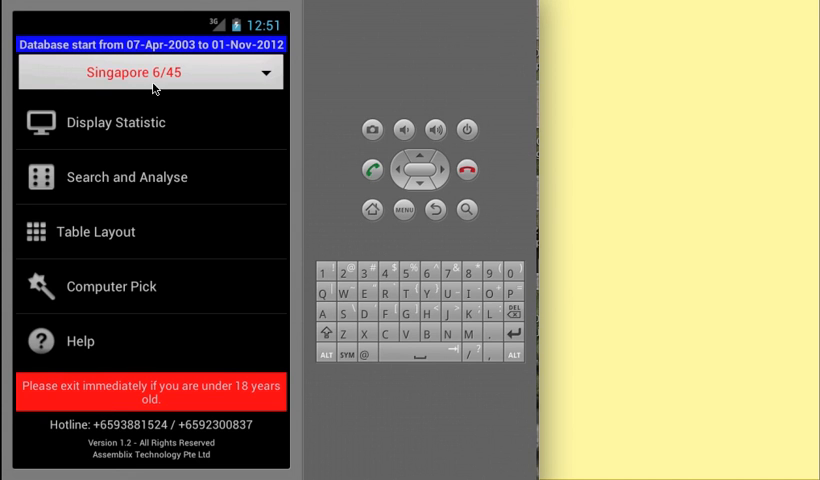
{"action": "mouse_move", "coordinate": [115, 82]}
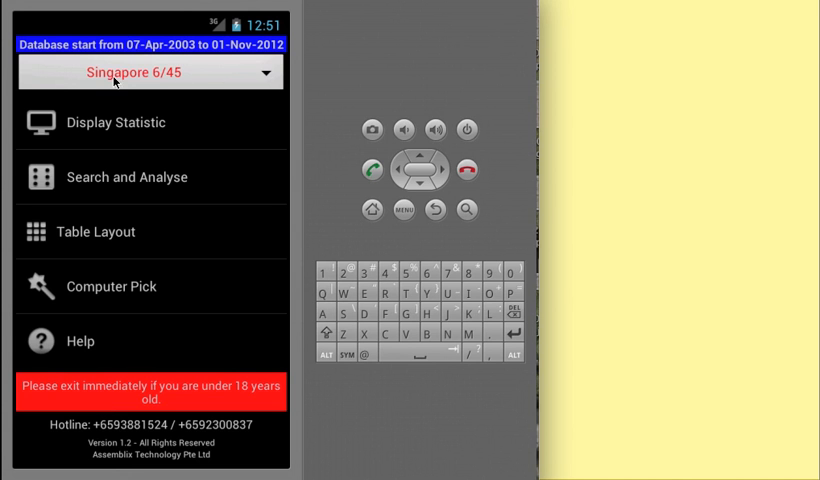
{"action": "mouse_move", "coordinate": [182, 116]}
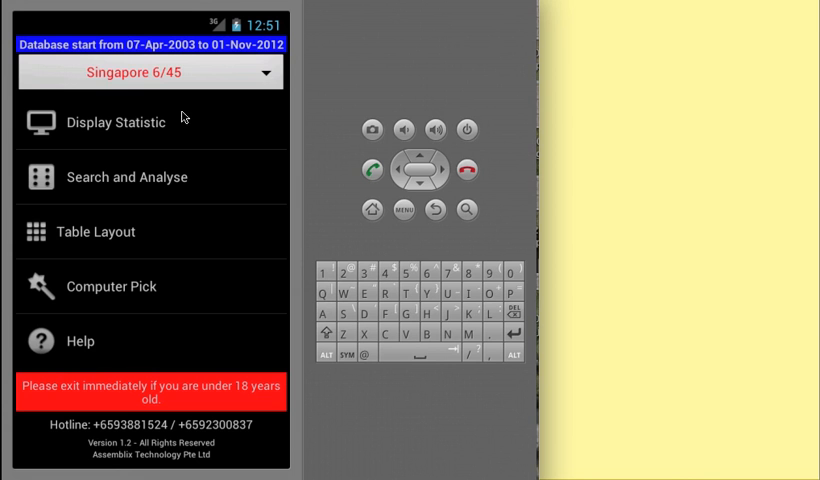
{"action": "mouse_move", "coordinate": [147, 445]}
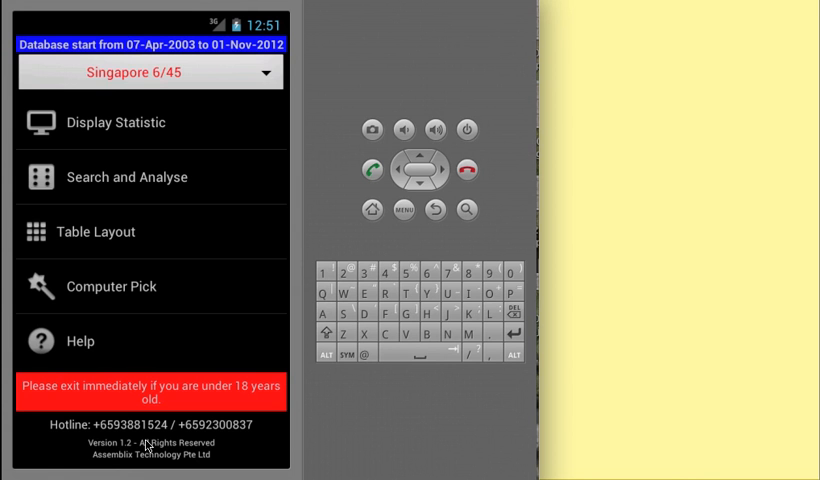
{"action": "mouse_move", "coordinate": [137, 190]}
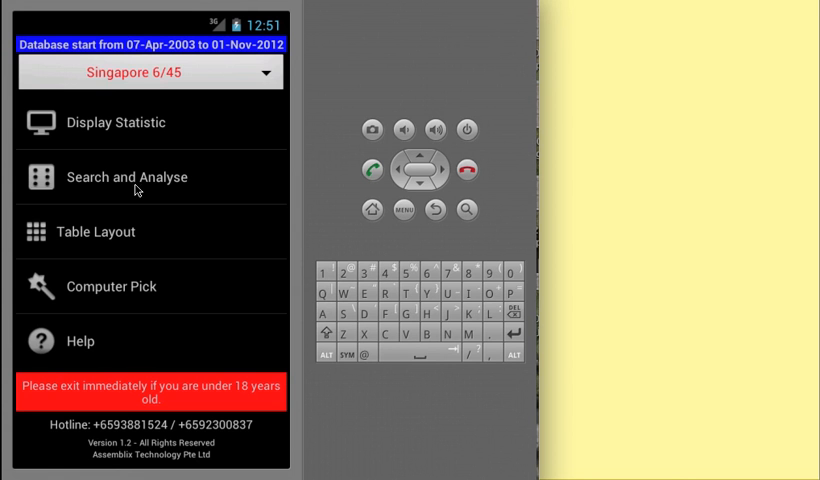
Open Search and Analyse from the Singapore 6/45 main menu
{"action": "left_click", "coordinate": [127, 177]}
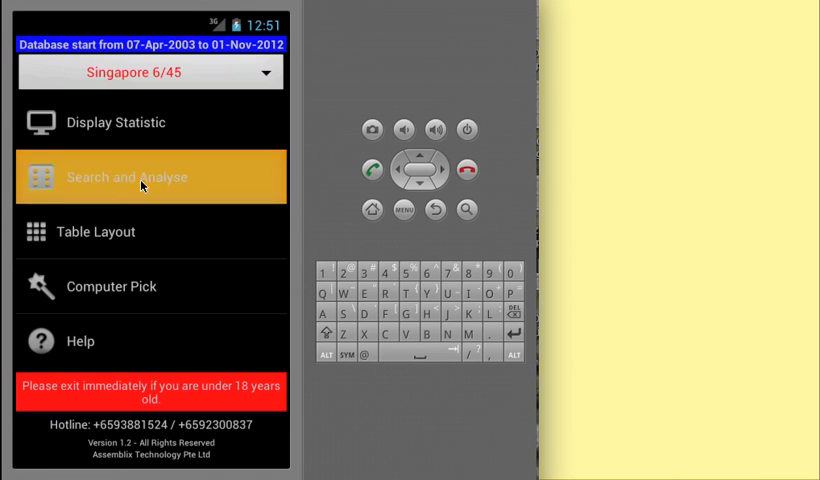
Enter 20-36 as the number combination to search
{"action": "left_click", "coordinate": [127, 177]}
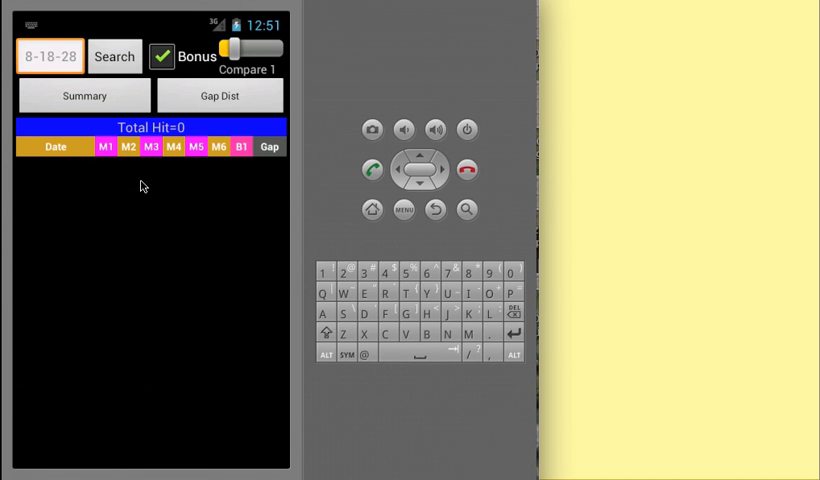
{"action": "left_click", "coordinate": [50, 56]}
{"action": "type", "text": "20-"}
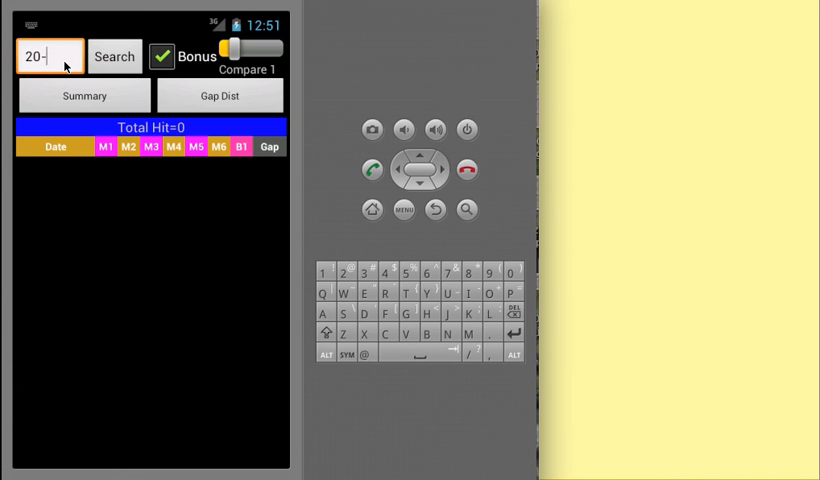
{"action": "type", "text": "36"}
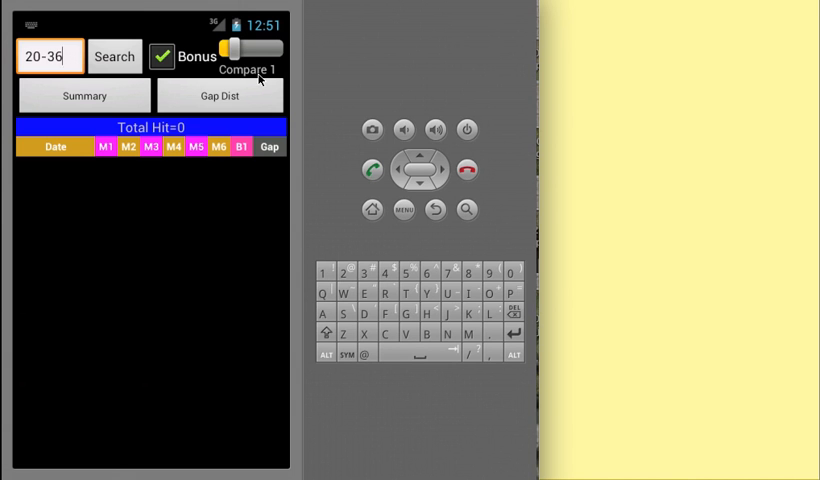
{"action": "mouse_move", "coordinate": [242, 63]}
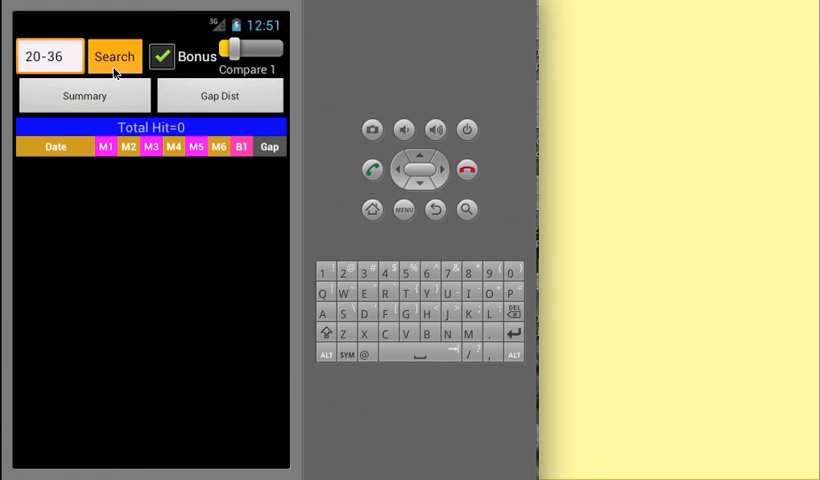
Run the 20-36 search and scroll through the 277 matching draws
{"action": "left_click", "coordinate": [114, 56]}
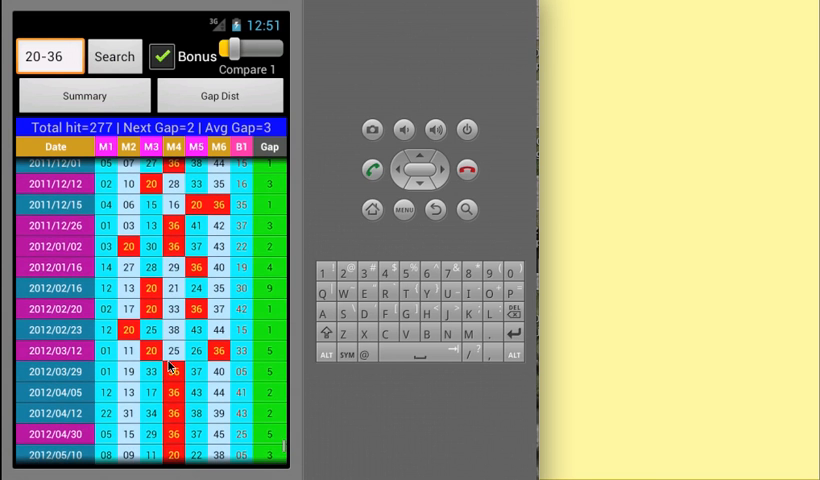
{"action": "scroll", "scroll_direction": "down", "scroll_amount": 3}
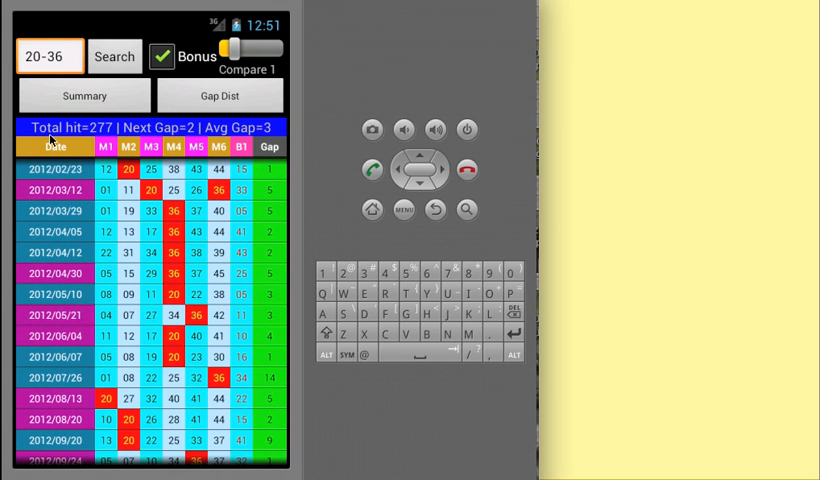
{"action": "mouse_move", "coordinate": [60, 132]}
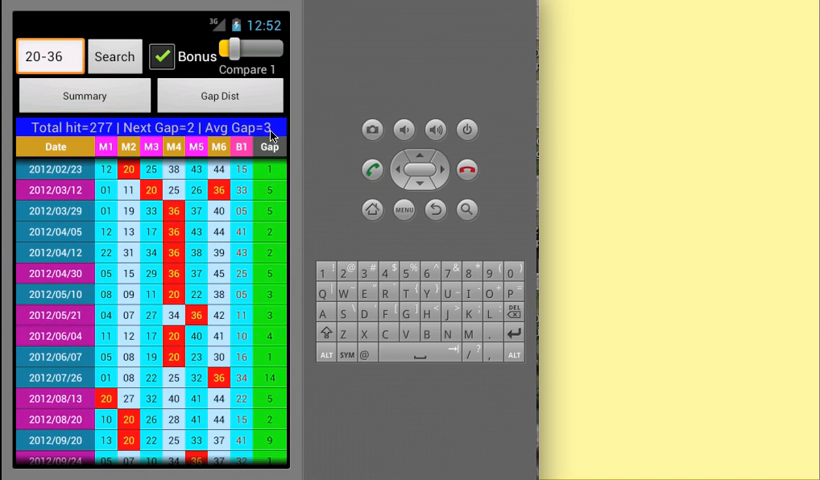
{"action": "scroll", "scroll_direction": "down", "scroll_amount": 3}
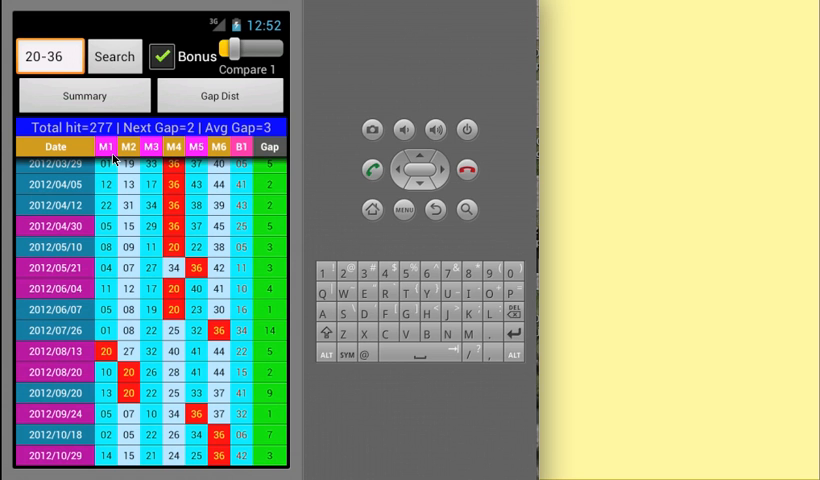
{"action": "left_click", "coordinate": [50, 56]}
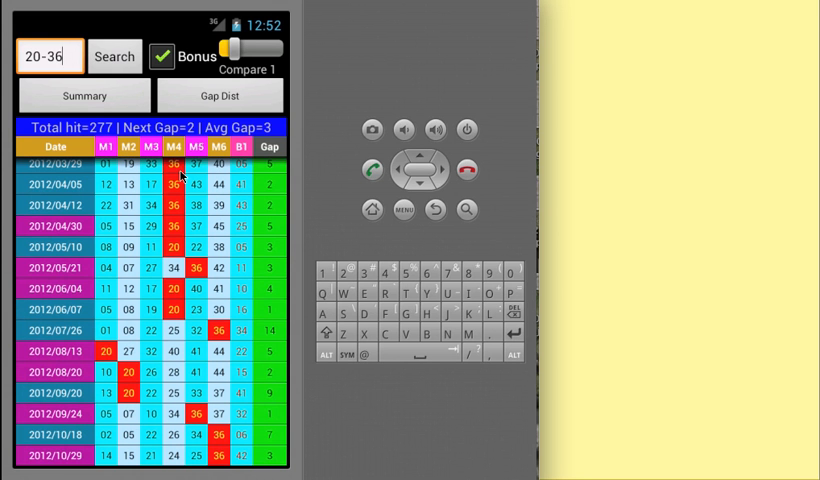
{"action": "mouse_move", "coordinate": [247, 167]}
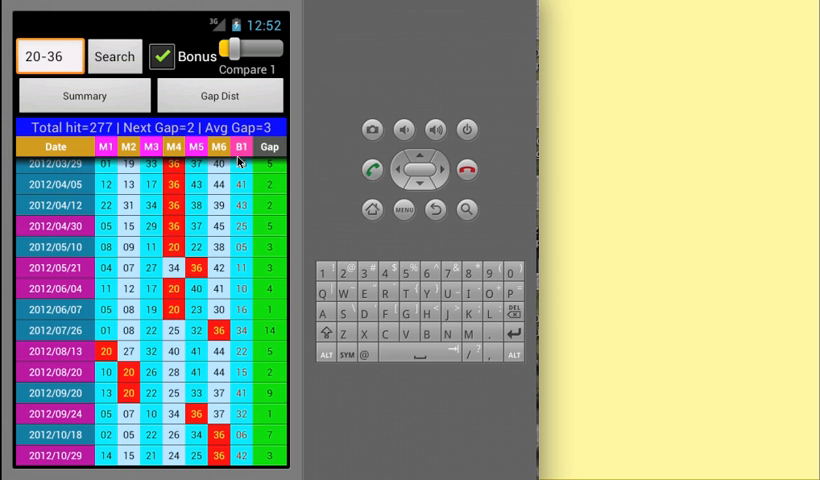
{"action": "mouse_move", "coordinate": [277, 160]}
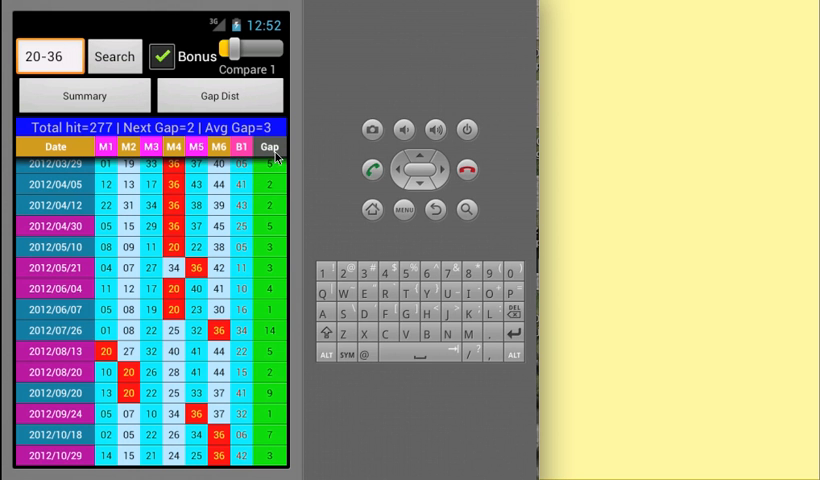
{"action": "mouse_move", "coordinate": [268, 196]}
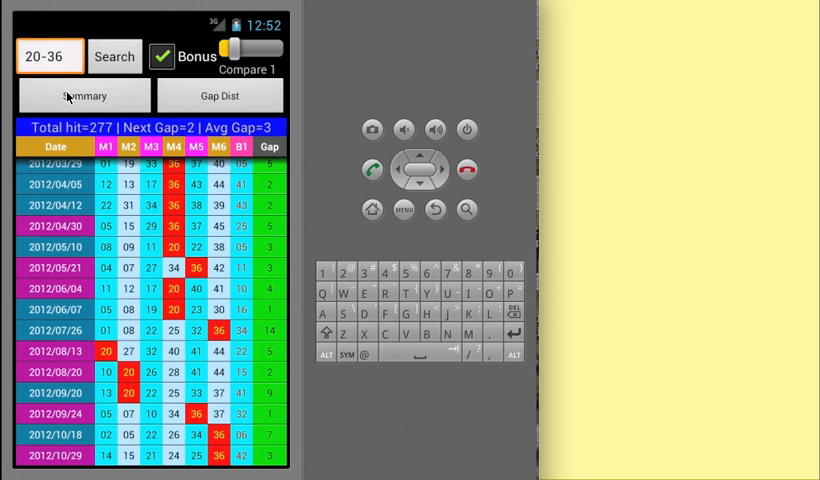
{"action": "mouse_move", "coordinate": [135, 184]}
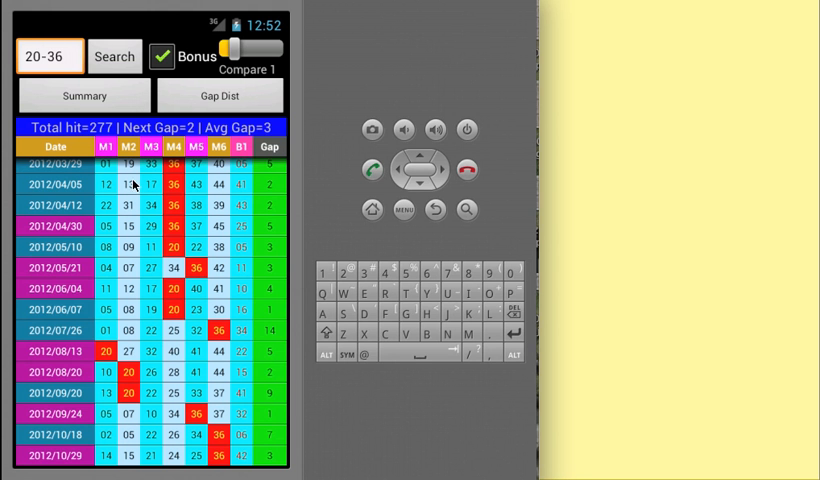
{"action": "mouse_move", "coordinate": [135, 112]}
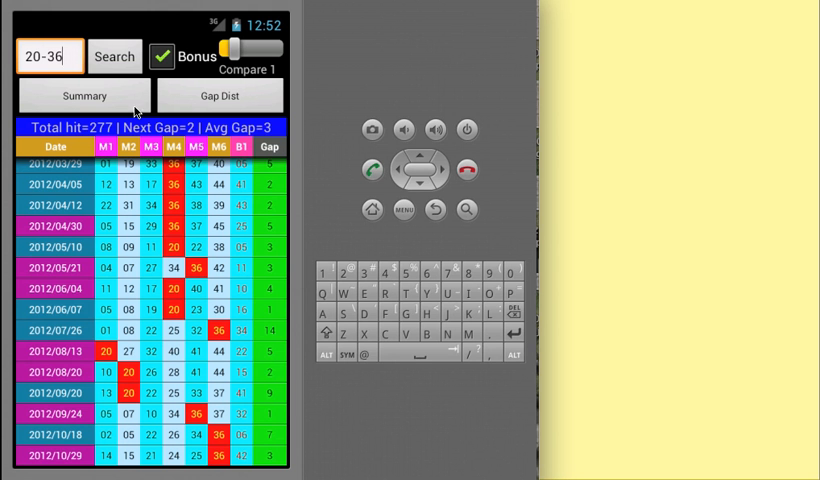
{"action": "left_click", "coordinate": [84, 95]}
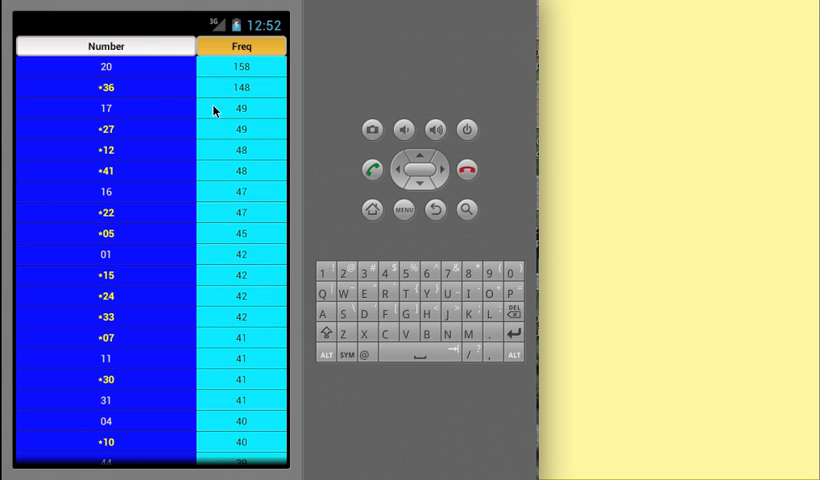
{"action": "mouse_move", "coordinate": [273, 87]}
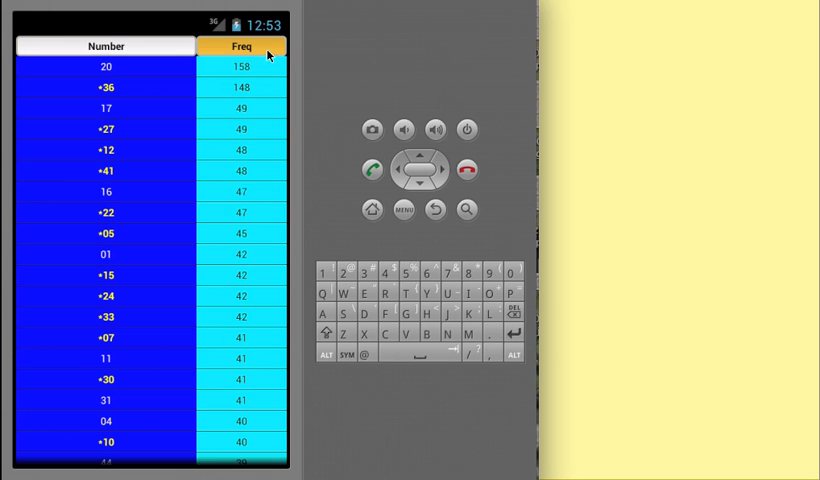
{"action": "mouse_move", "coordinate": [221, 62]}
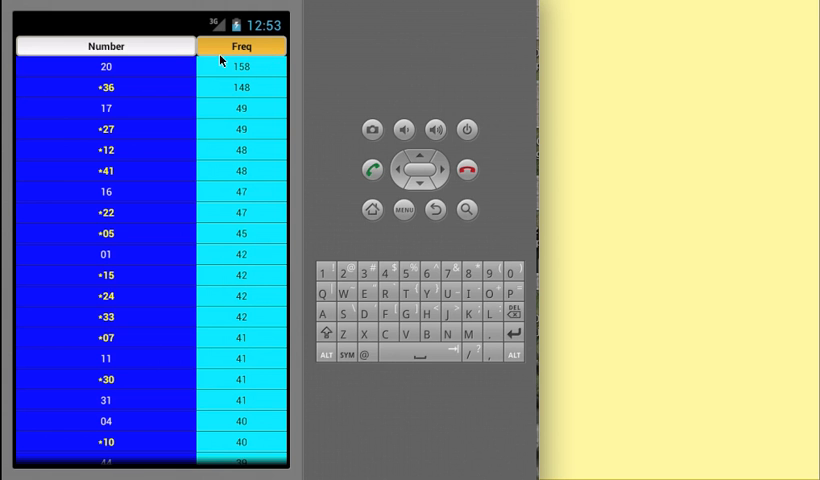
{"action": "left_click", "coordinate": [106, 46]}
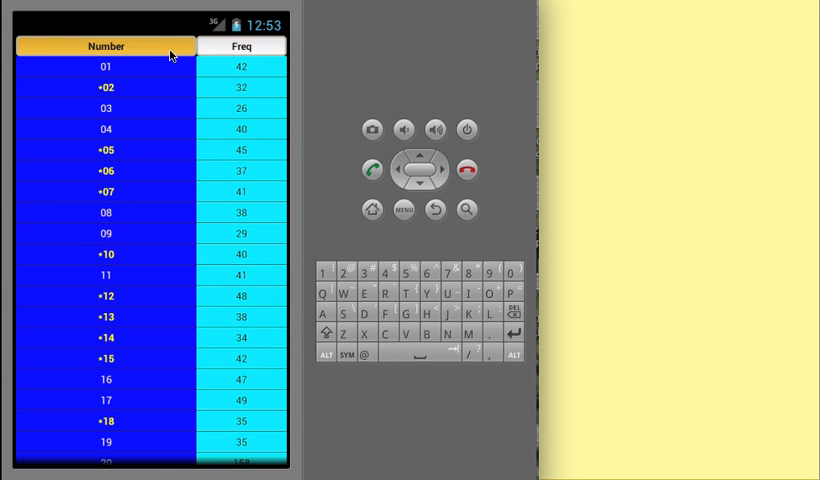
{"action": "left_click", "coordinate": [240, 46]}
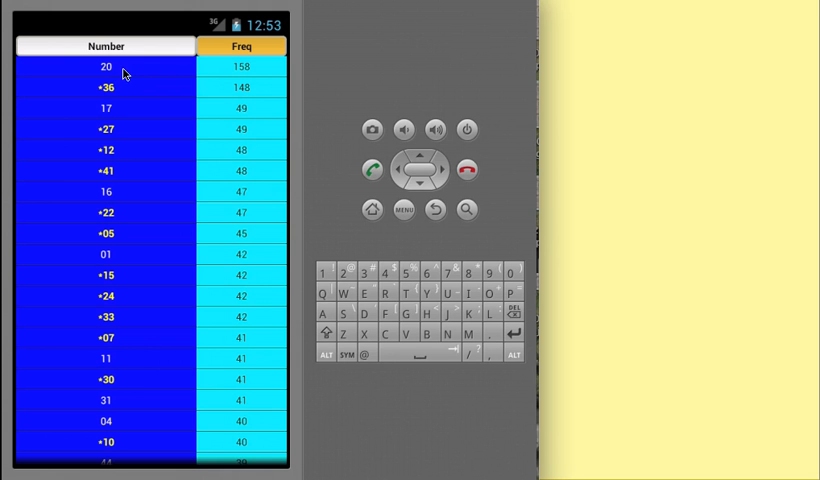
{"action": "mouse_move", "coordinate": [121, 95]}
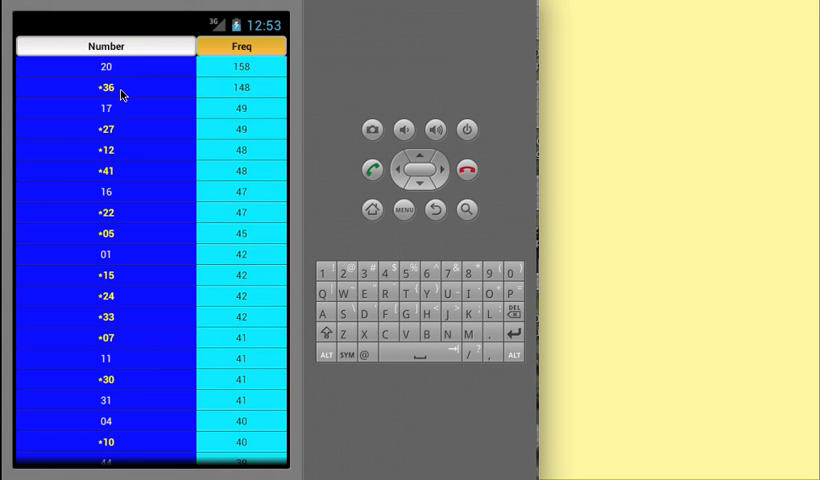
{"action": "mouse_move", "coordinate": [194, 75]}
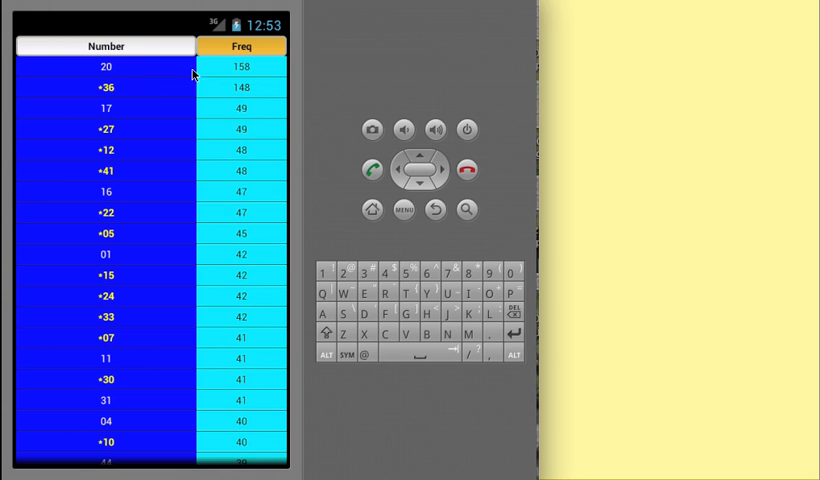
{"action": "mouse_move", "coordinate": [227, 78]}
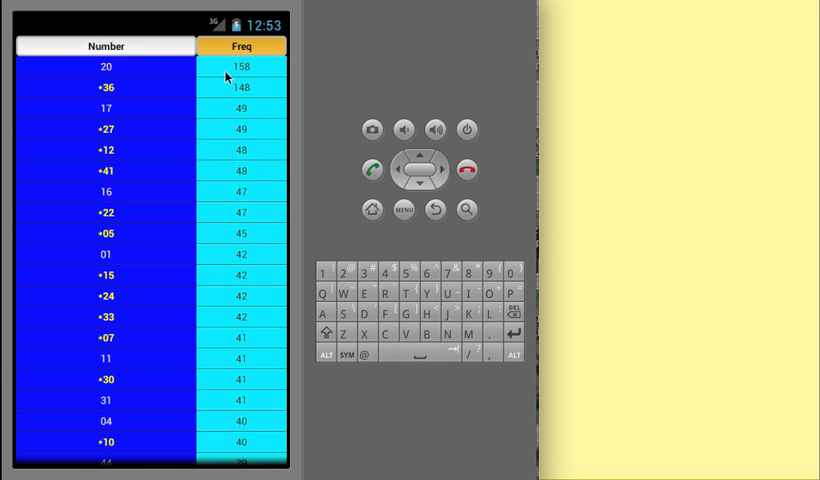
{"action": "mouse_move", "coordinate": [246, 91]}
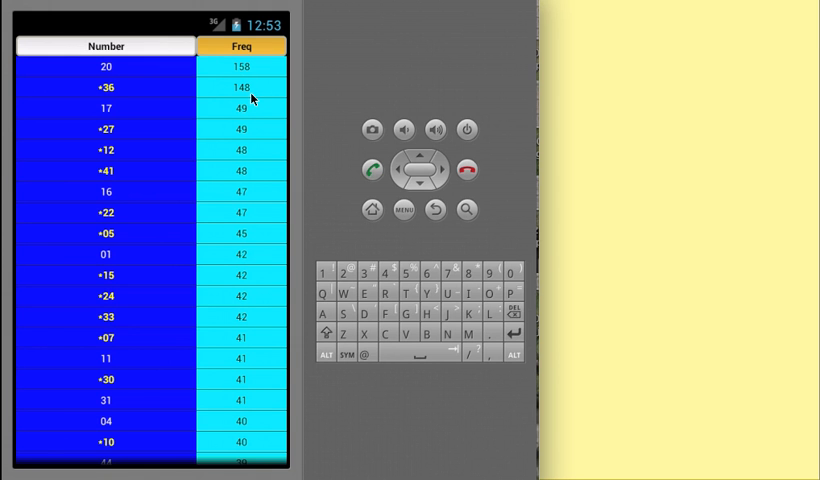
{"action": "mouse_move", "coordinate": [119, 118]}
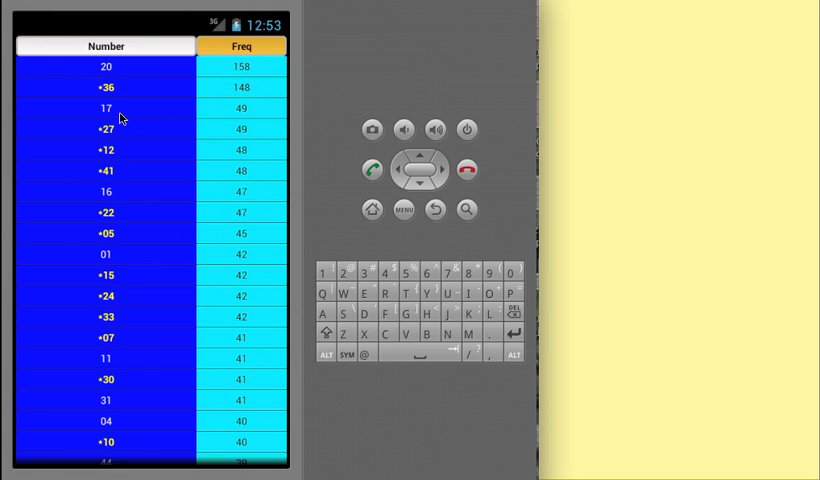
{"action": "mouse_move", "coordinate": [112, 267]}
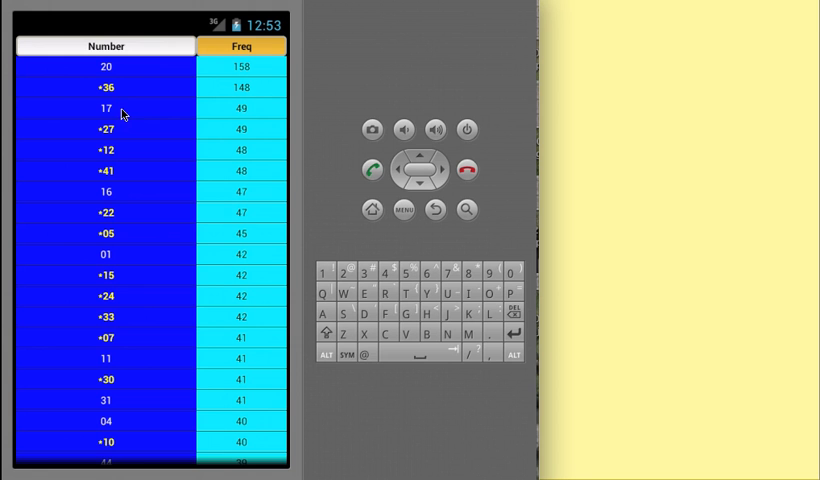
{"action": "mouse_move", "coordinate": [95, 137]}
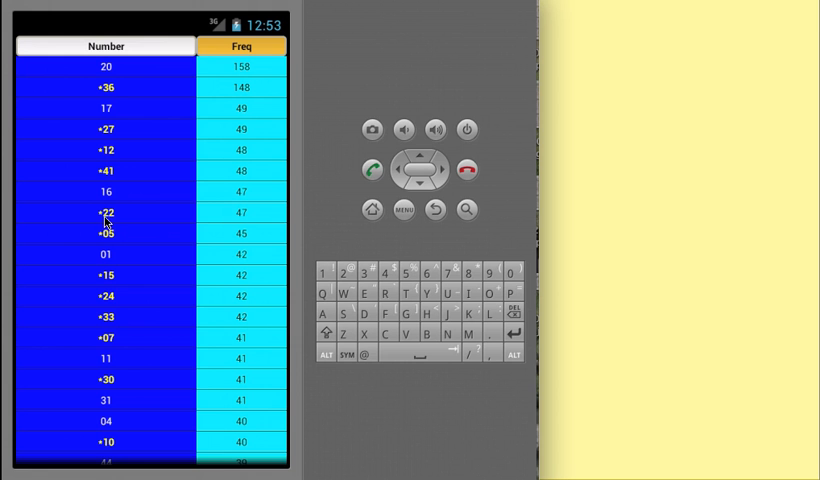
{"action": "mouse_move", "coordinate": [113, 239]}
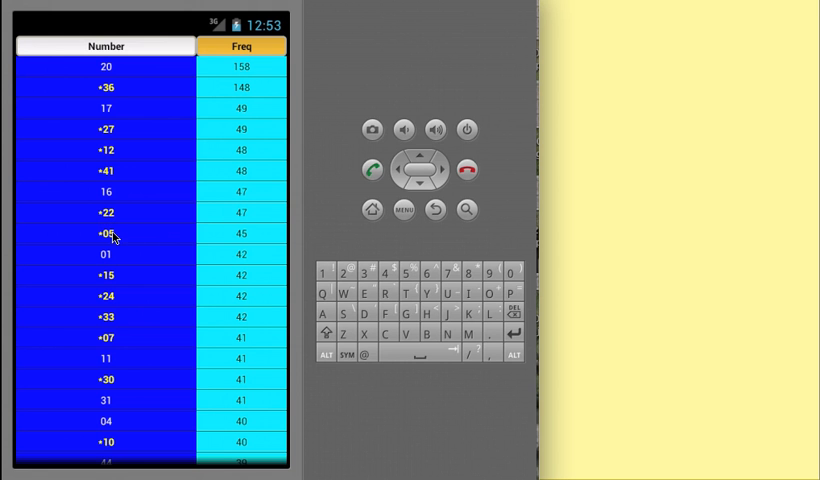
{"action": "mouse_move", "coordinate": [147, 289]}
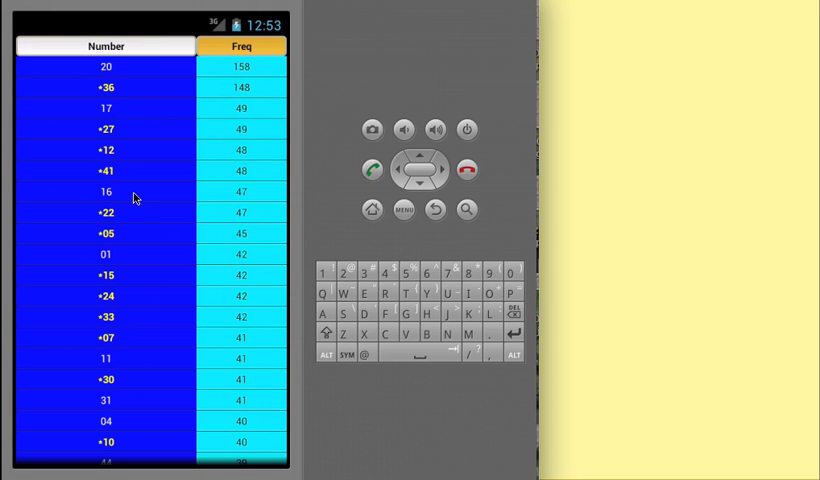
{"action": "mouse_move", "coordinate": [146, 238]}
{"action": "type", "text": "20"}
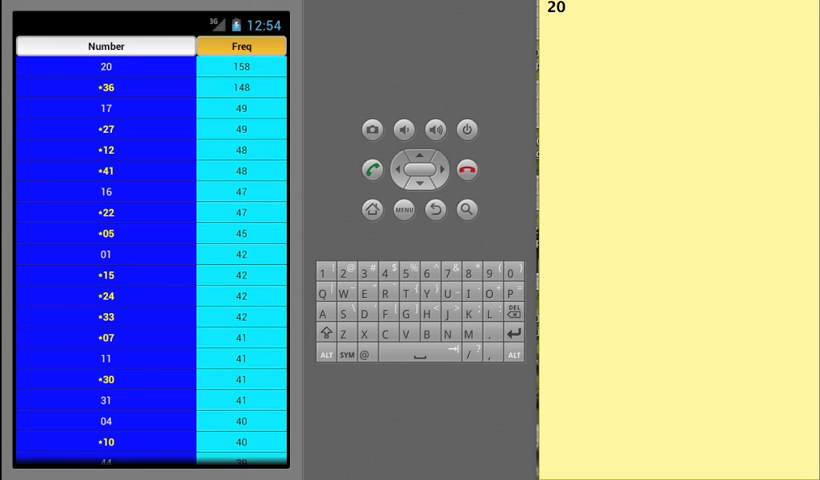
{"action": "type", "text": "-36-"}
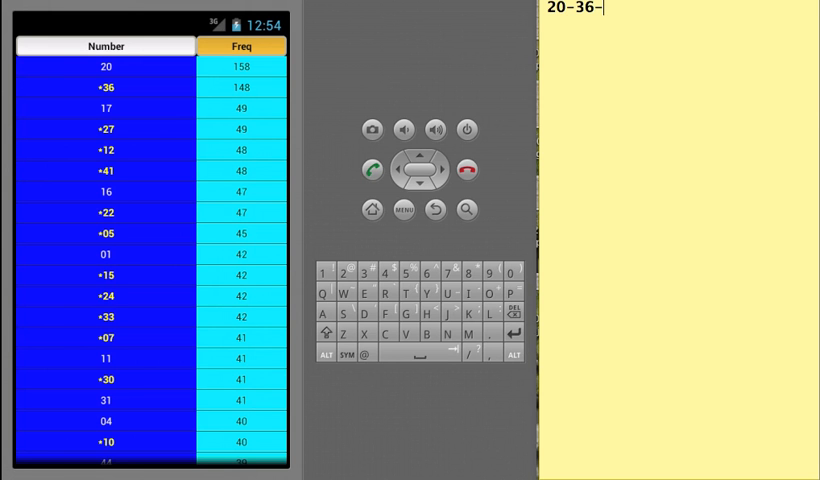
{"action": "type", "text": "17-27"}
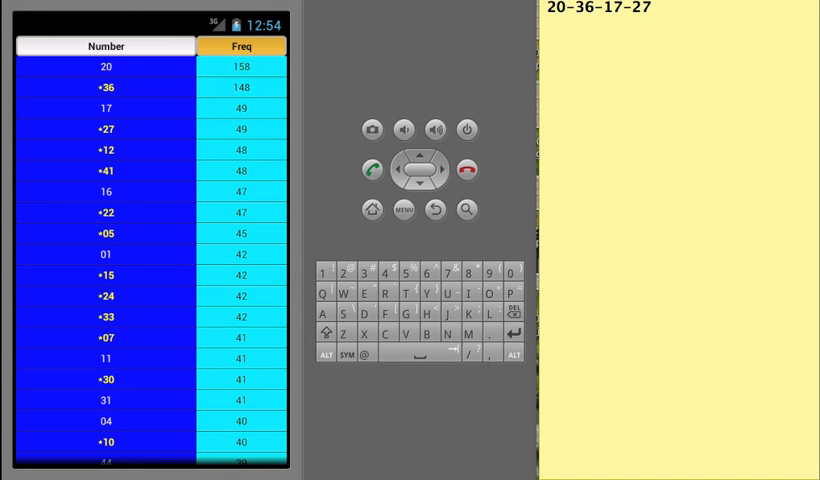
{"action": "type", "text": "-"}
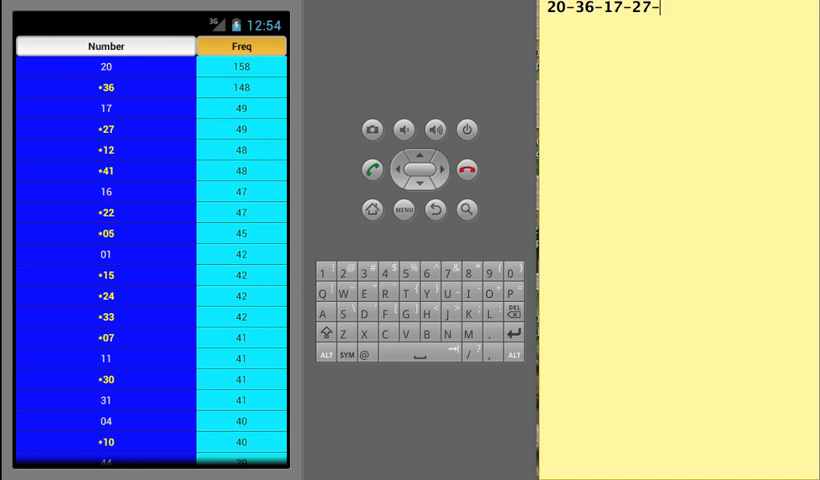
{"action": "type", "text": "12"}
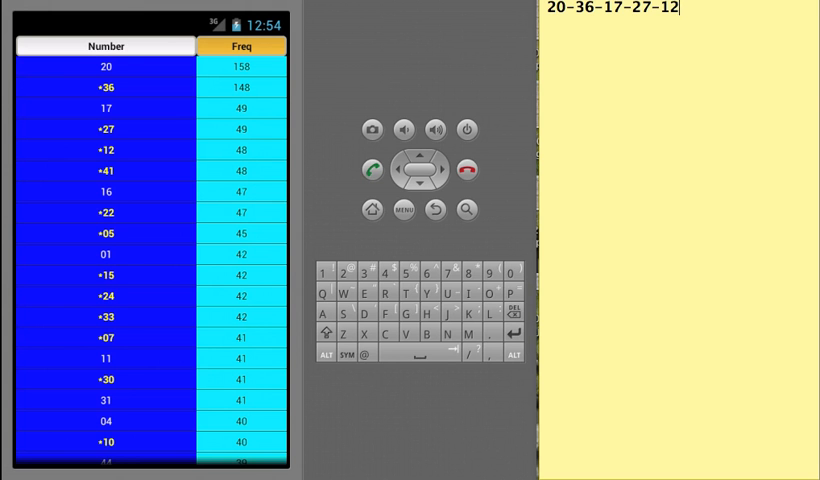
{"action": "type", "text": "-41"}
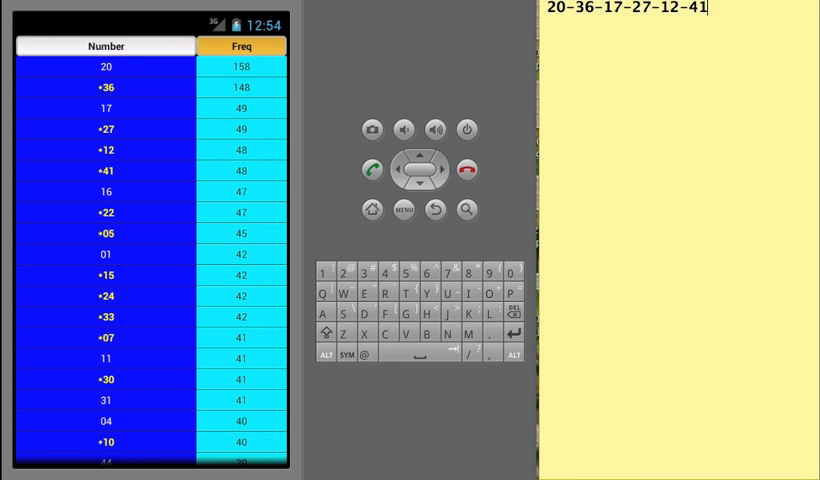
{"action": "type", "text": "-16"}
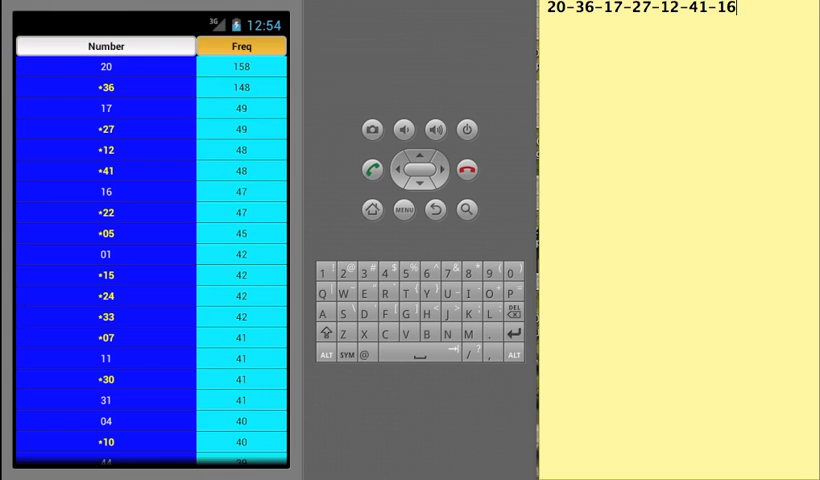